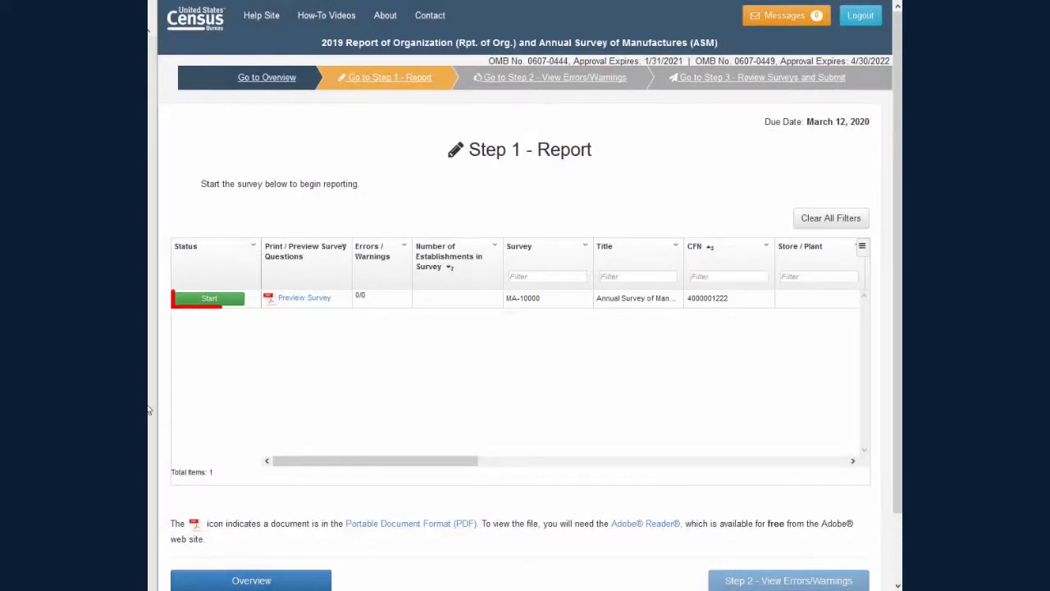
Step: Start the MA-10000 report, enter 1 establishment for 2019, and save and continue
{"action": "left_click", "coordinate": [208, 299]}
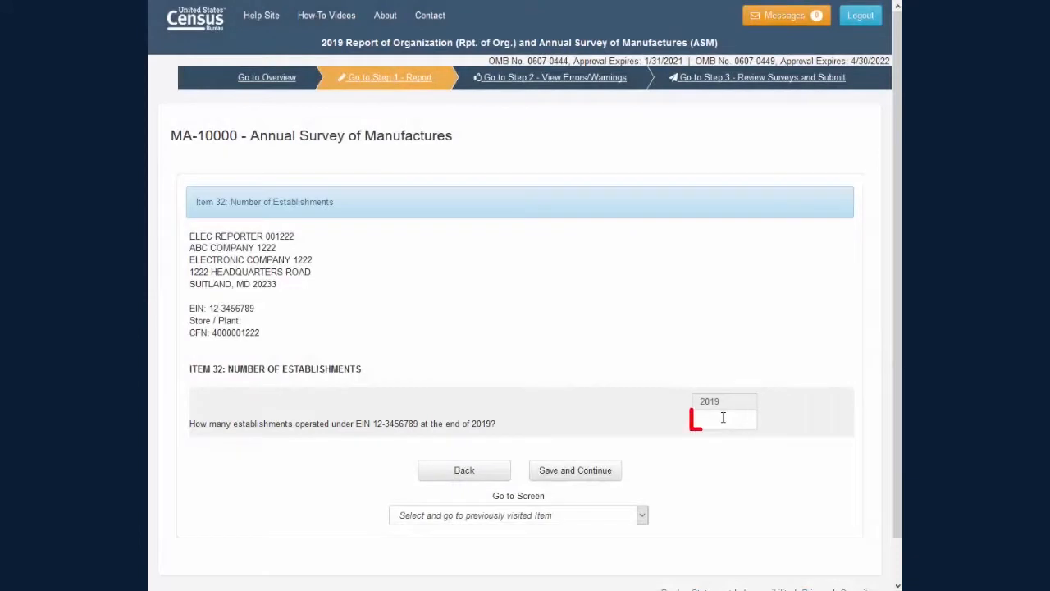
{"action": "type", "text": "1"}
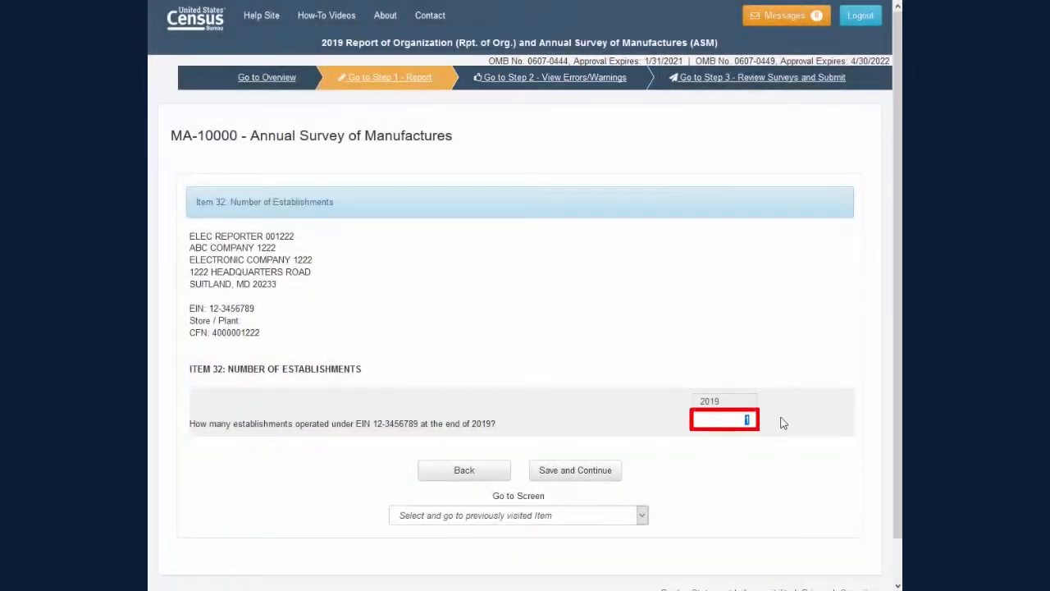
{"action": "left_click", "coordinate": [574, 469]}
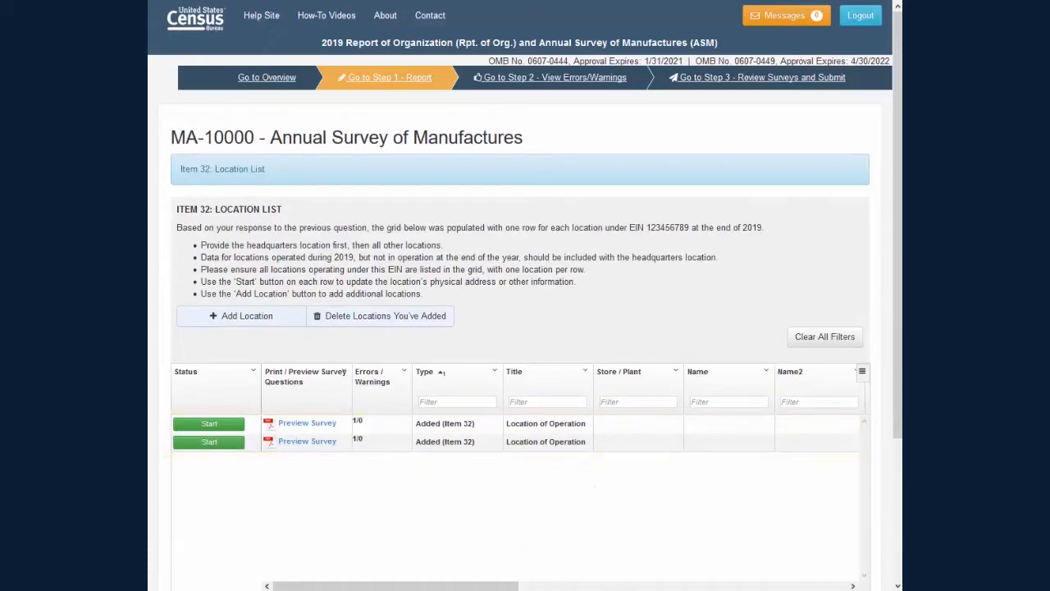
Step: Go back to the Step 1 Report grid showing the four surveys
{"action": "left_click", "coordinate": [387, 77]}
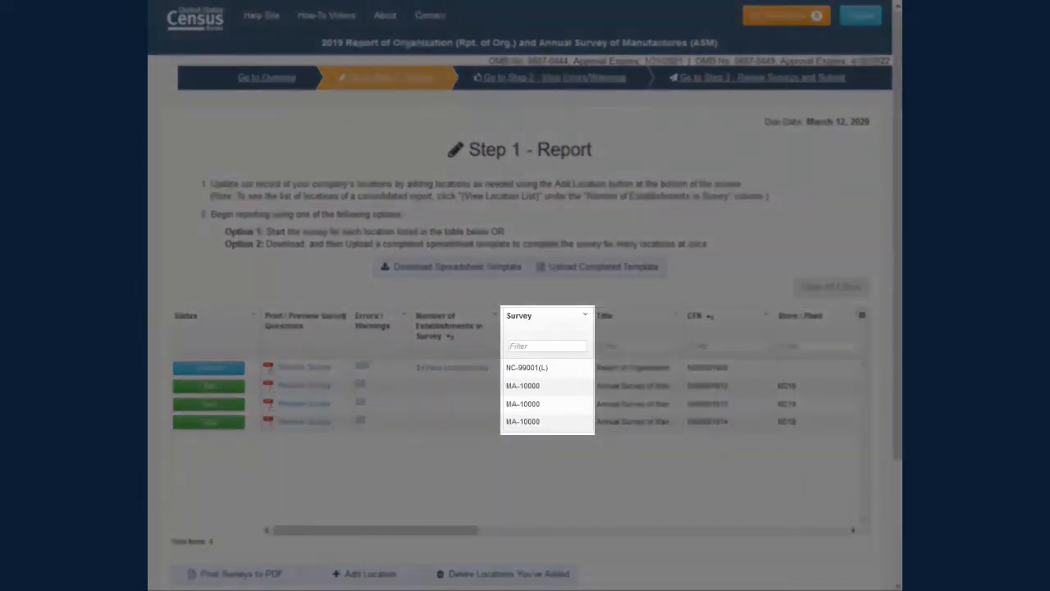
{"action": "left_click", "coordinate": [526, 367]}
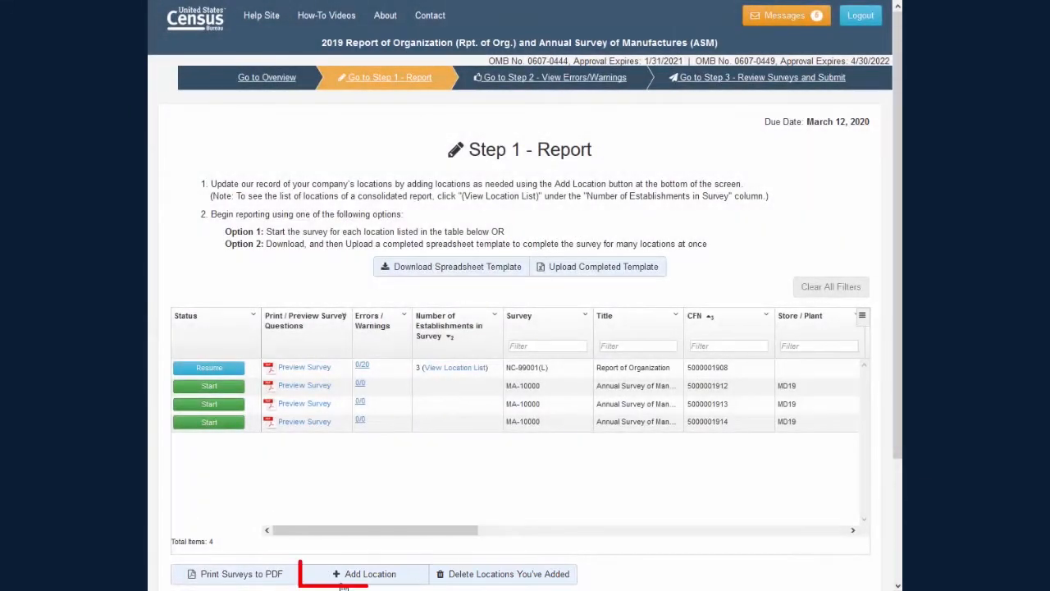
Step: Add 1 MA-10000 location and 2 NC-99001(L) locations via Add These Locations
{"action": "left_click", "coordinate": [364, 574]}
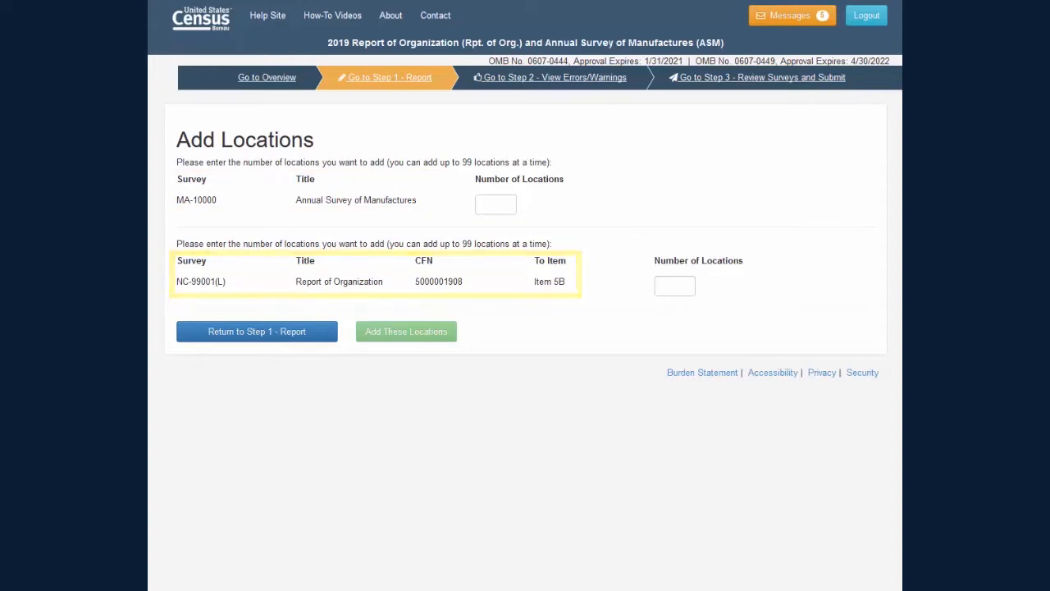
{"action": "left_click", "coordinate": [495, 203]}
{"action": "type", "text": "1"}
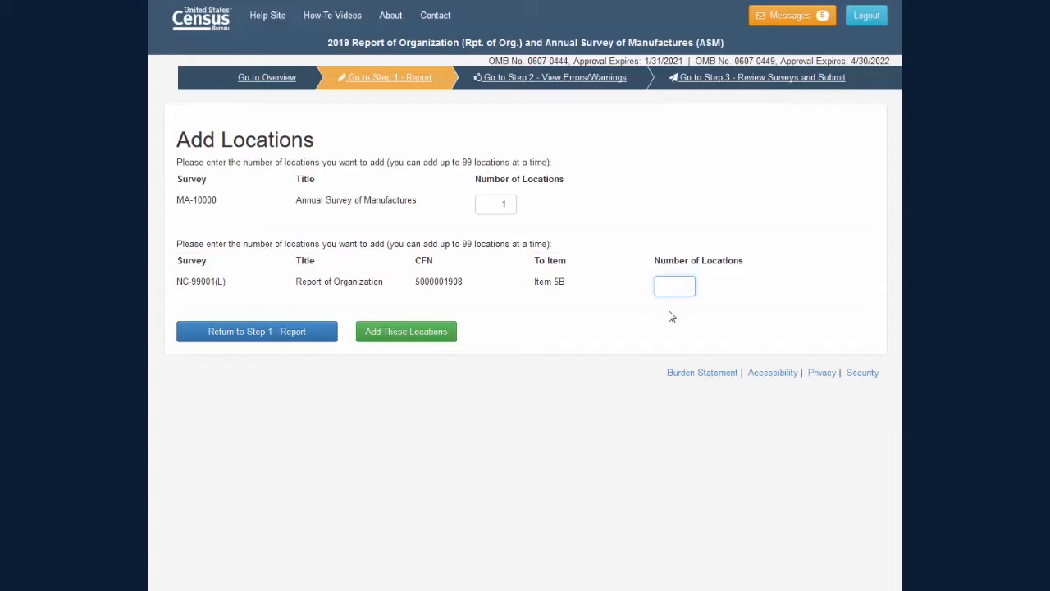
{"action": "type", "text": "2"}
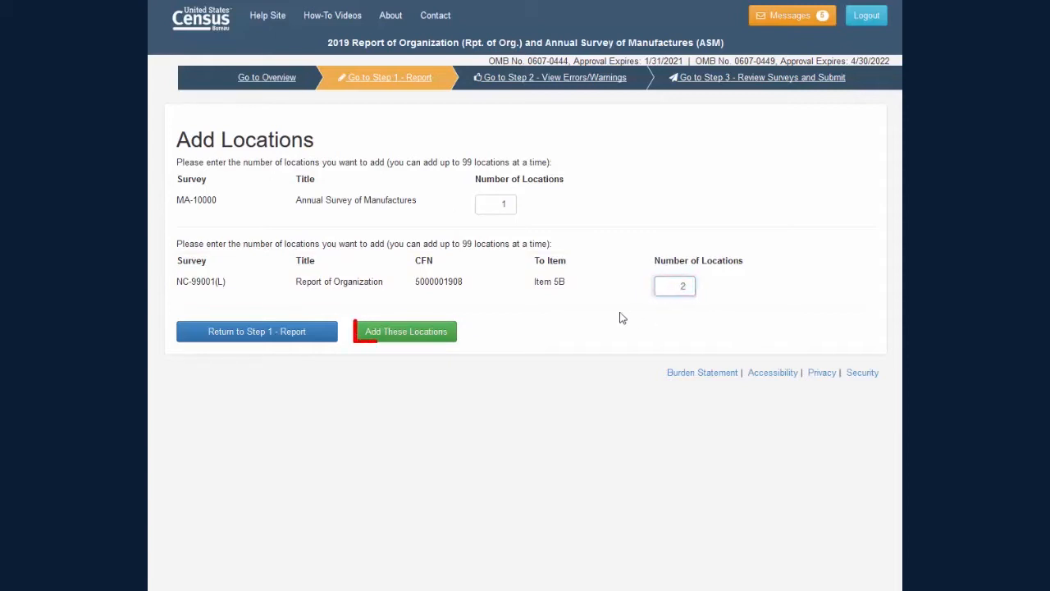
{"action": "left_click", "coordinate": [405, 331]}
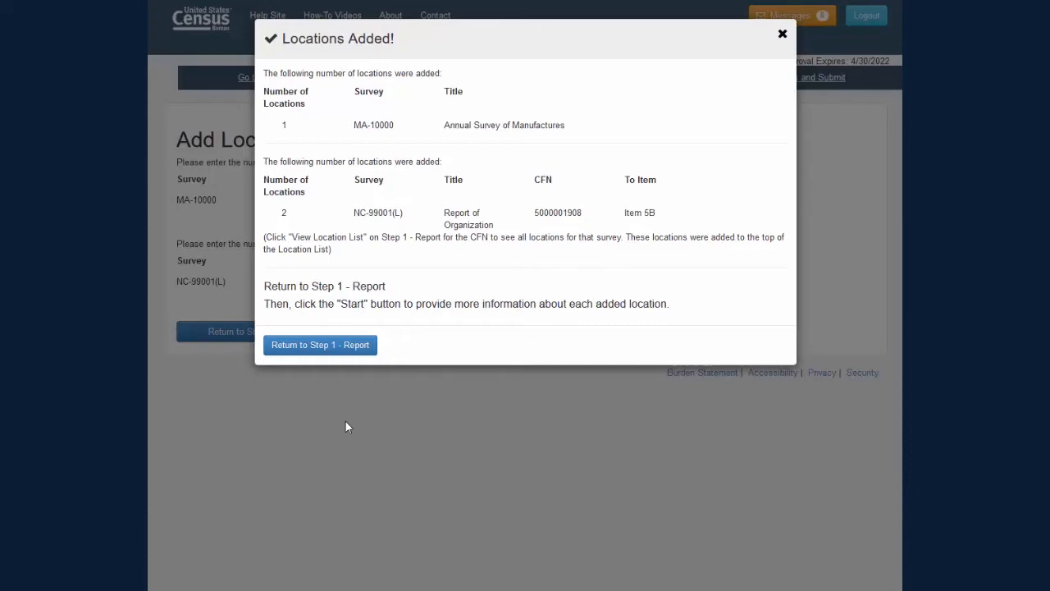
Step: Return to Step 1 Report and review the grid with the new ADD_500001 location
{"action": "left_click", "coordinate": [320, 344]}
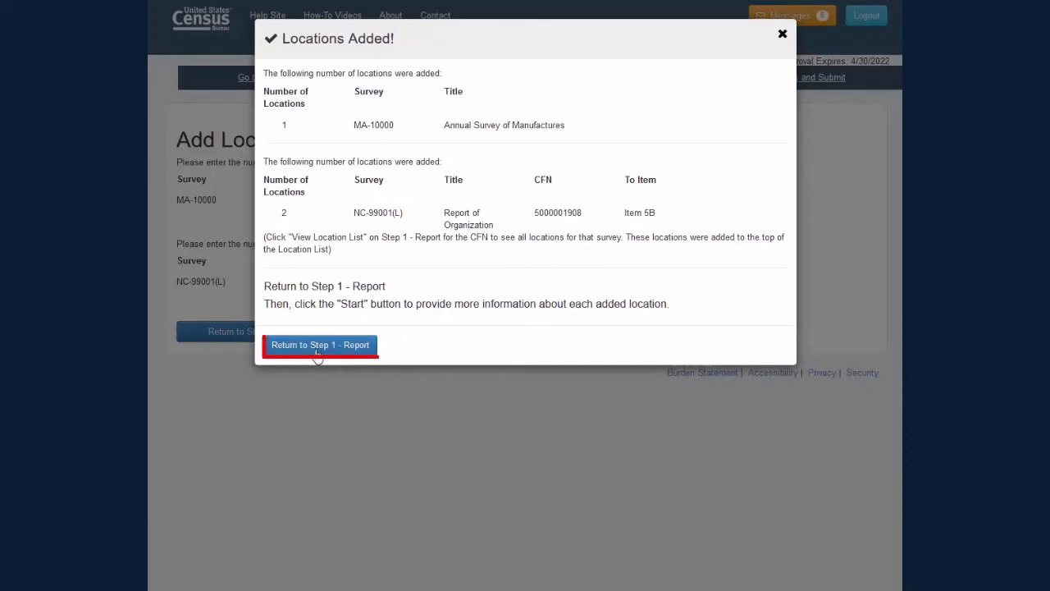
{"action": "left_click", "coordinate": [320, 344]}
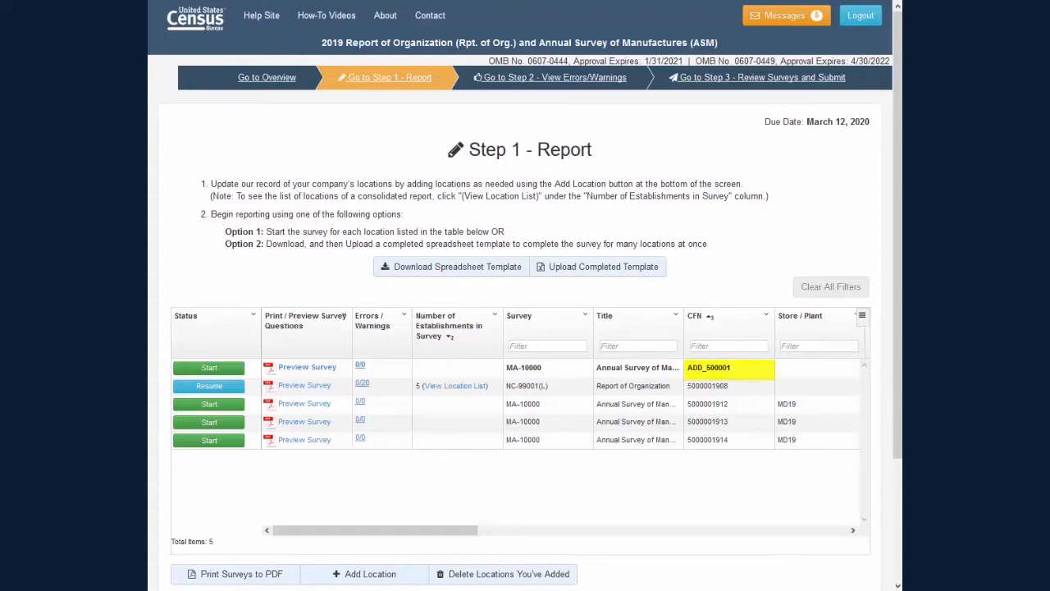
{"action": "scroll", "scroll_direction": "right", "scroll_amount": 3}
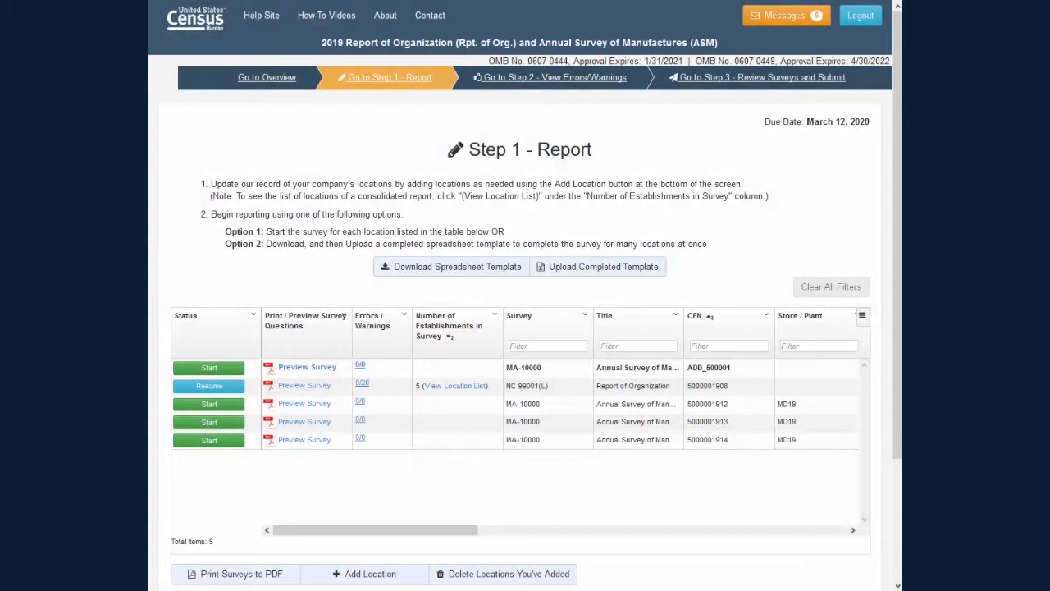
{"action": "mouse_move", "coordinate": [452, 385]}
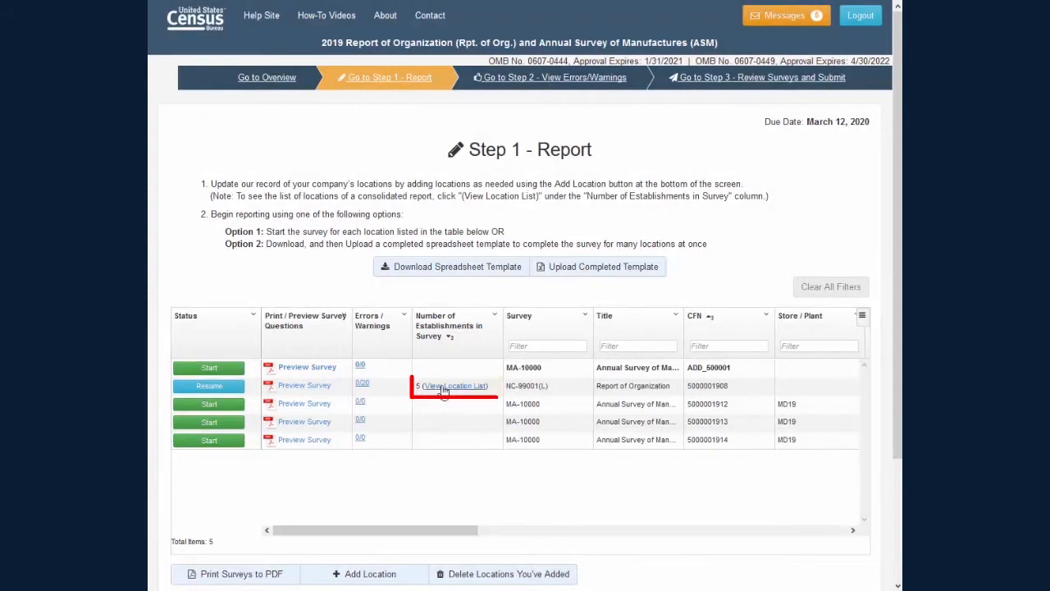
{"action": "left_click", "coordinate": [456, 384]}
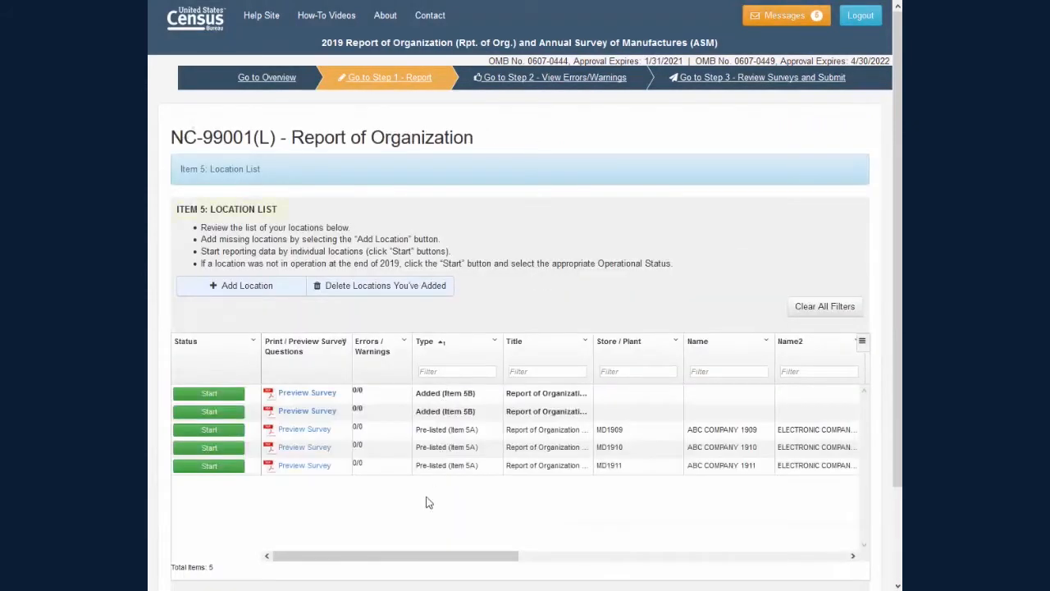
{"action": "mouse_move", "coordinate": [419, 533]}
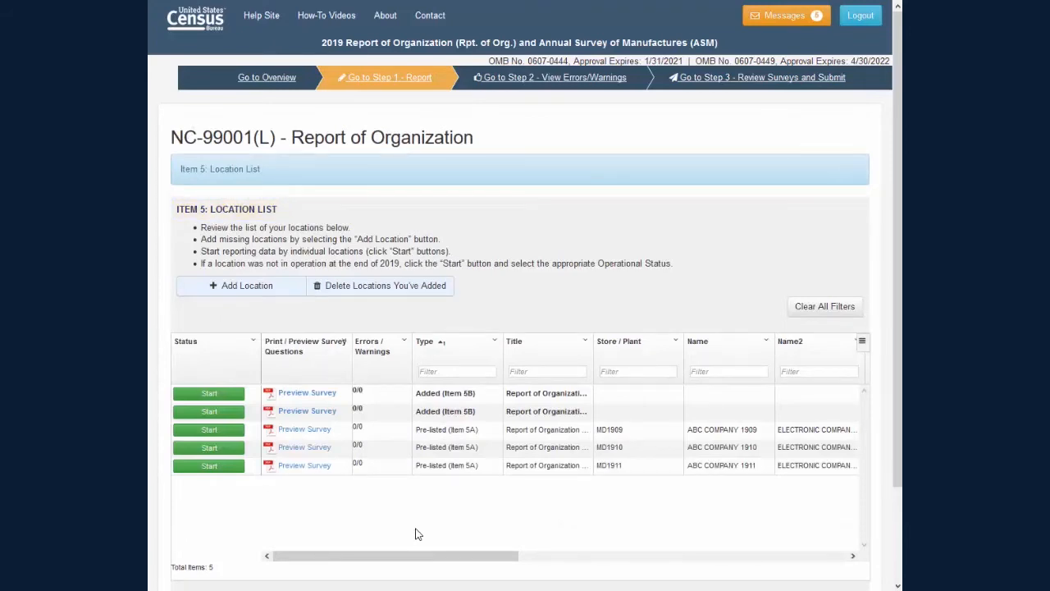
{"action": "left_click", "coordinate": [456, 339]}
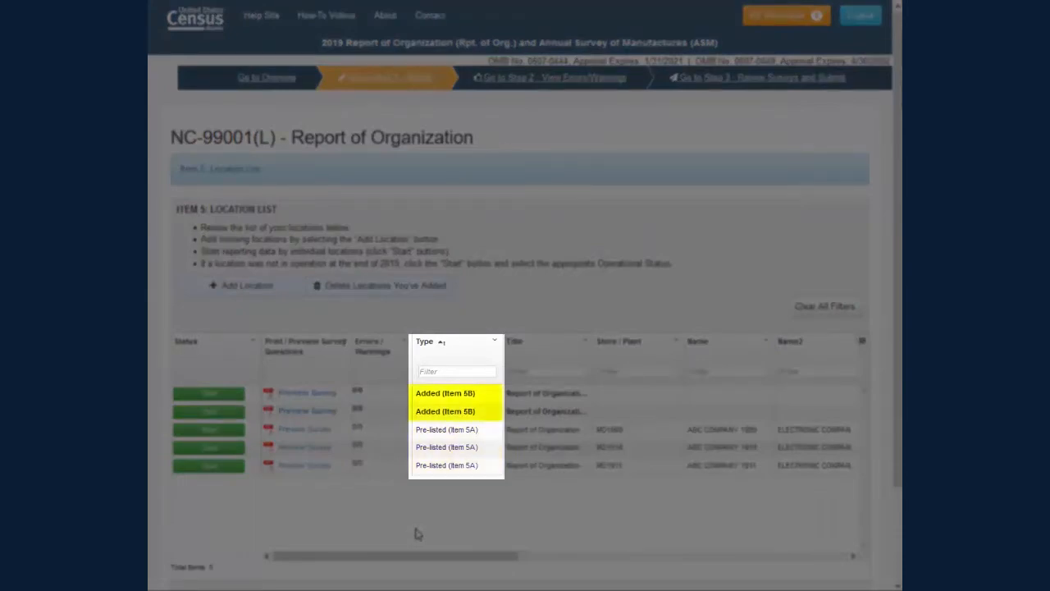
{"action": "left_click", "coordinate": [457, 339]}
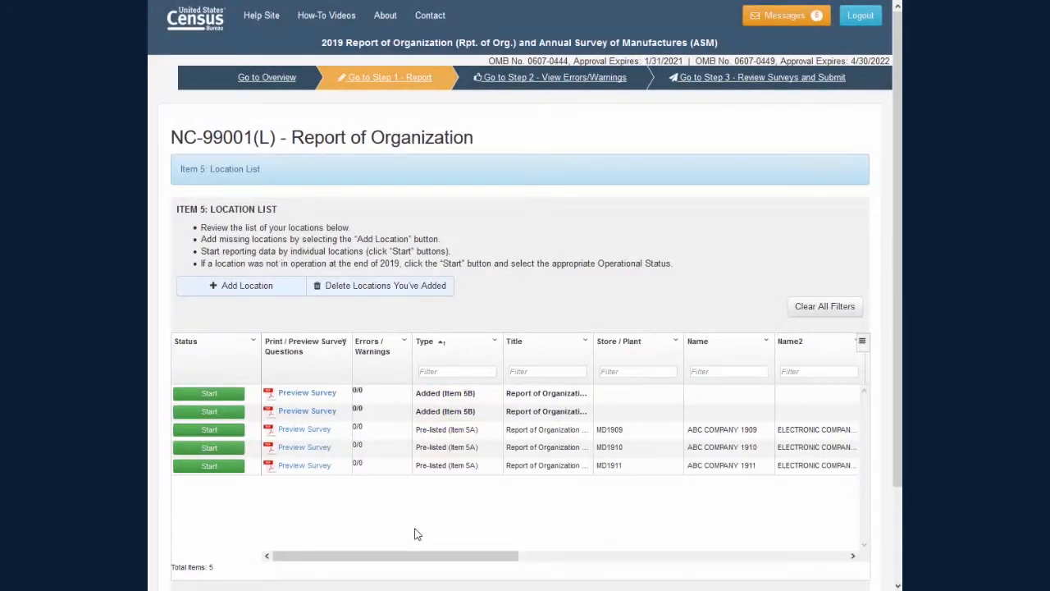
{"action": "mouse_move", "coordinate": [413, 533]}
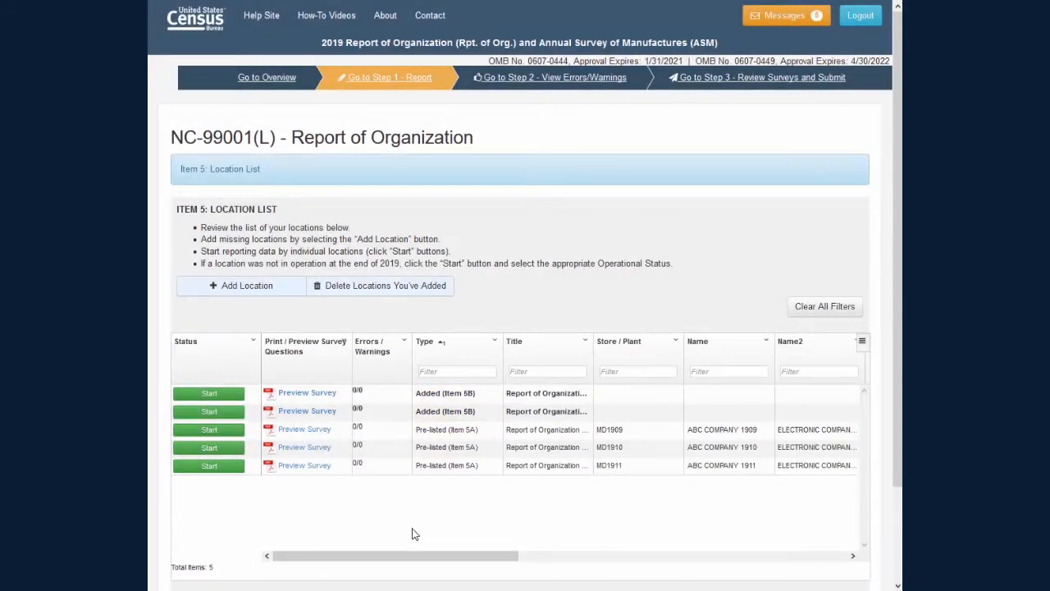
{"action": "left_click", "coordinate": [380, 286]}
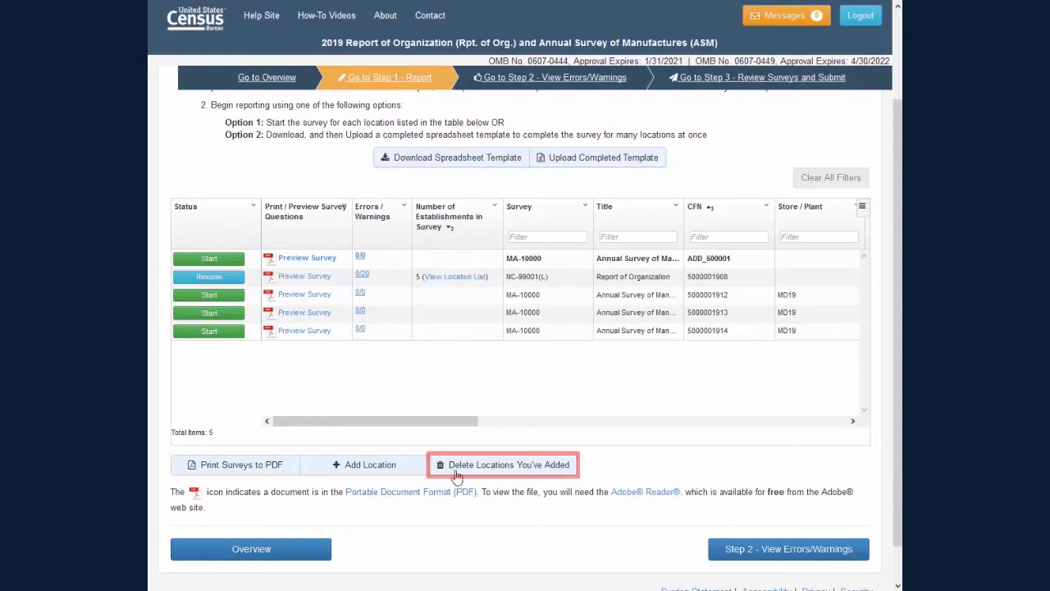
Step: Delete one added NC-99001(L) location, confirm, and return to Step 1 Report
{"action": "left_click", "coordinate": [502, 464]}
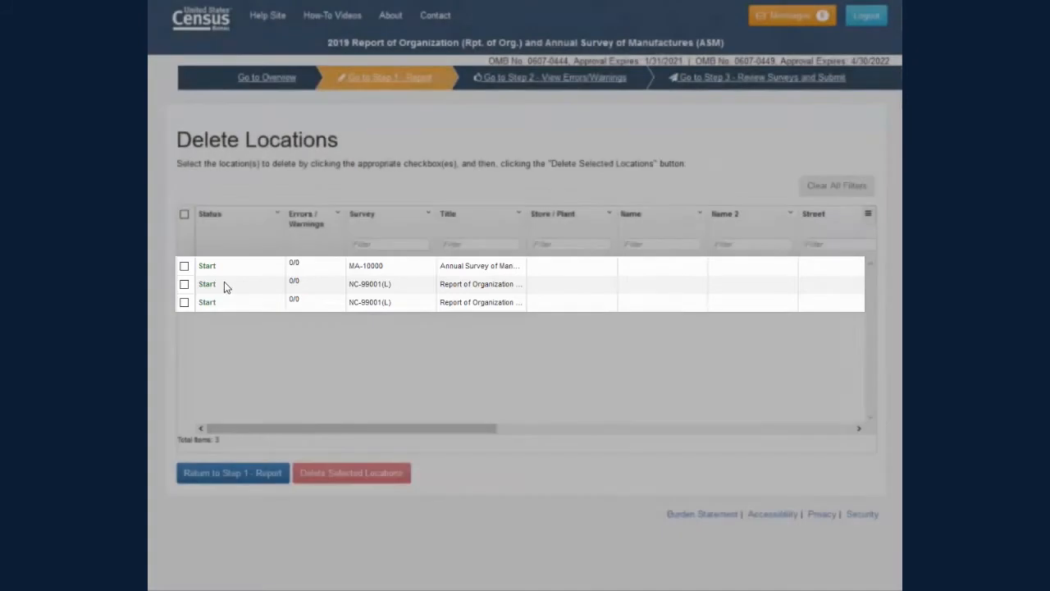
{"action": "left_click", "coordinate": [184, 266]}
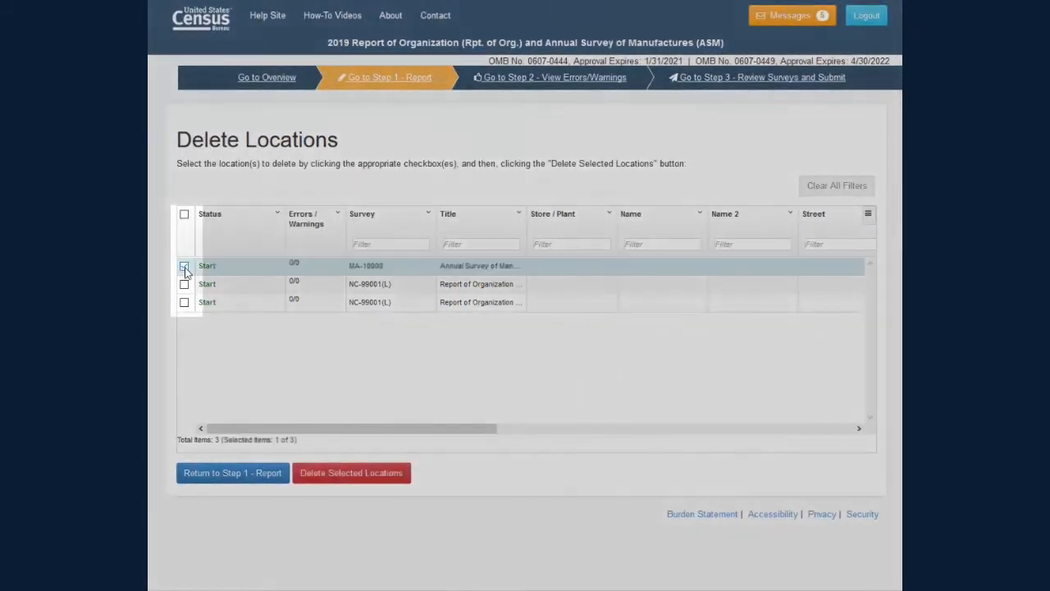
{"action": "left_click", "coordinate": [183, 266]}
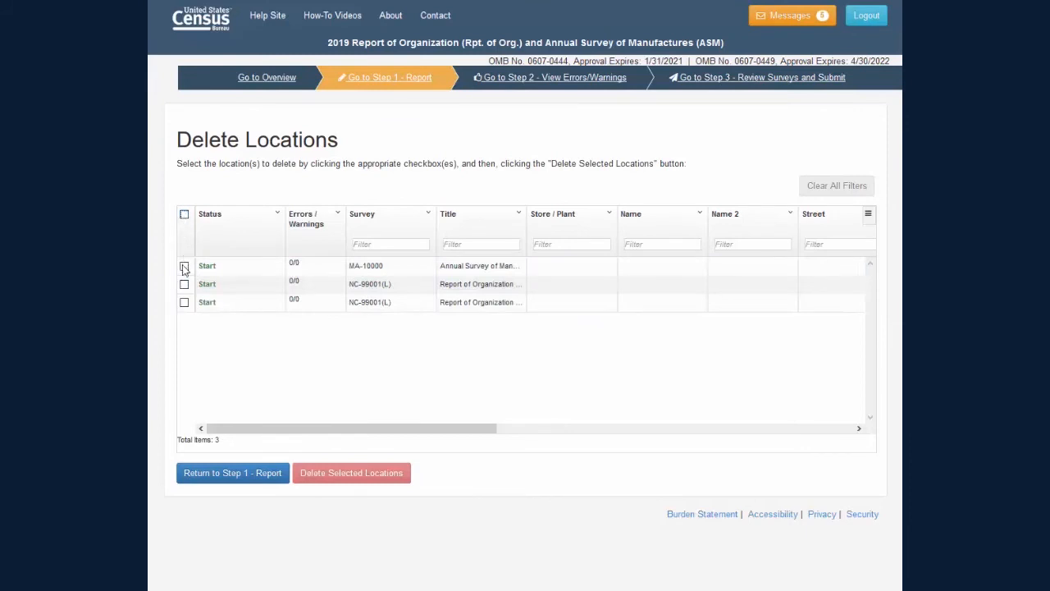
{"action": "left_click", "coordinate": [184, 283]}
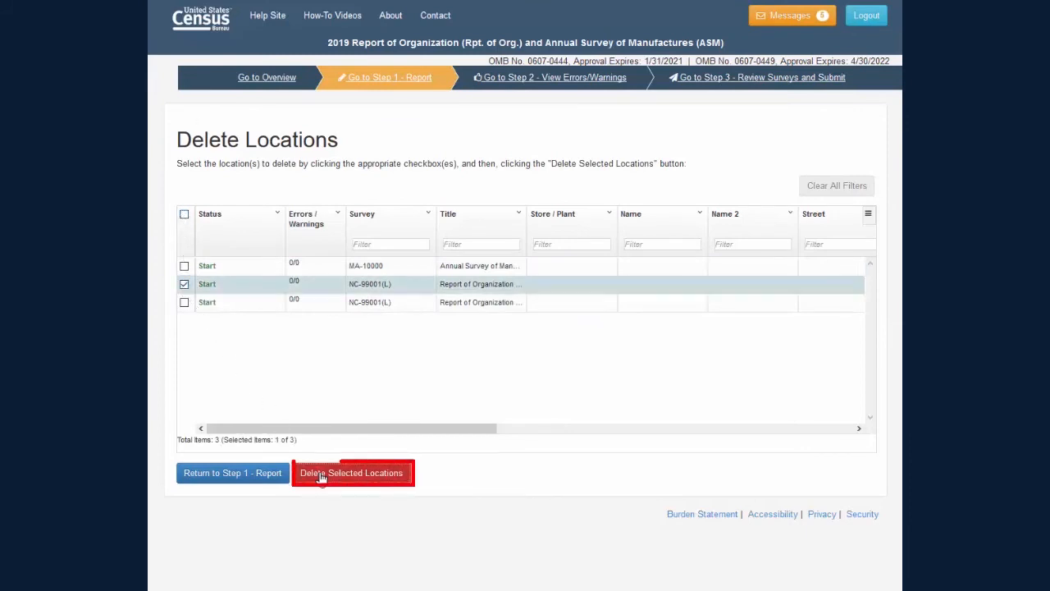
{"action": "left_click", "coordinate": [351, 473]}
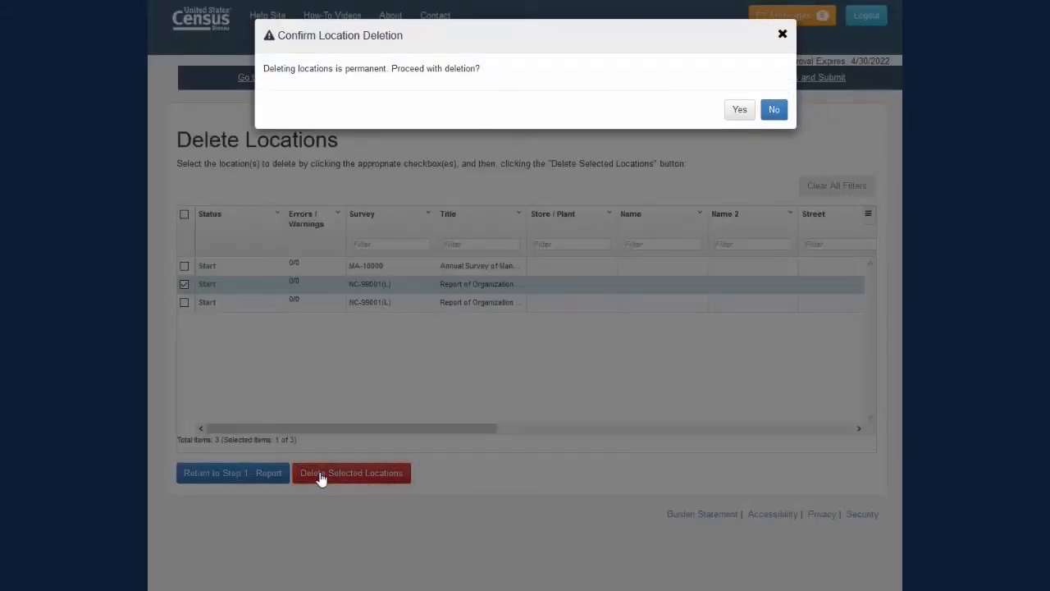
{"action": "mouse_move", "coordinate": [738, 108]}
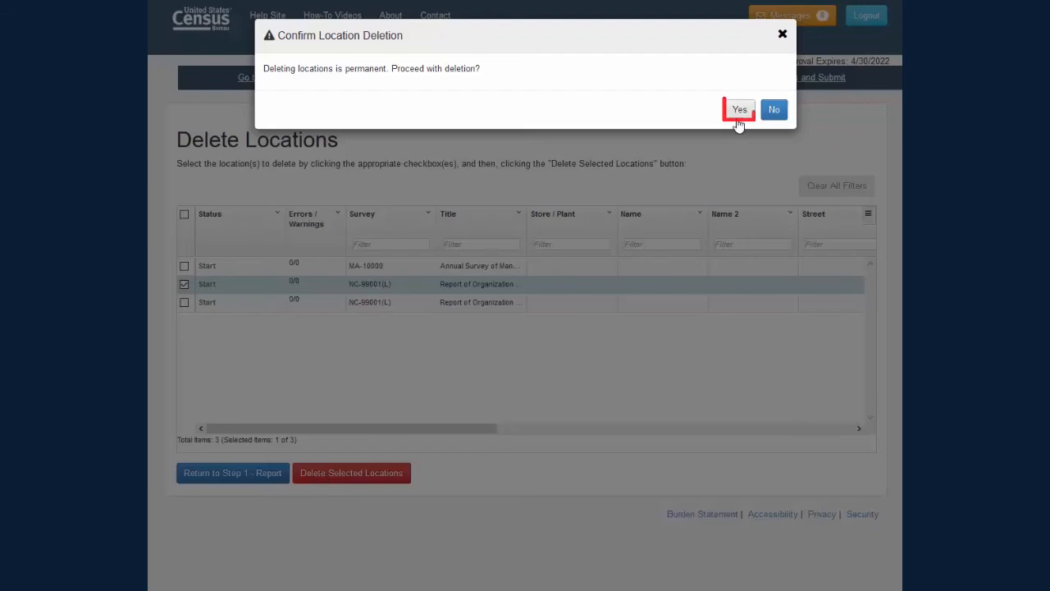
{"action": "left_click", "coordinate": [739, 108]}
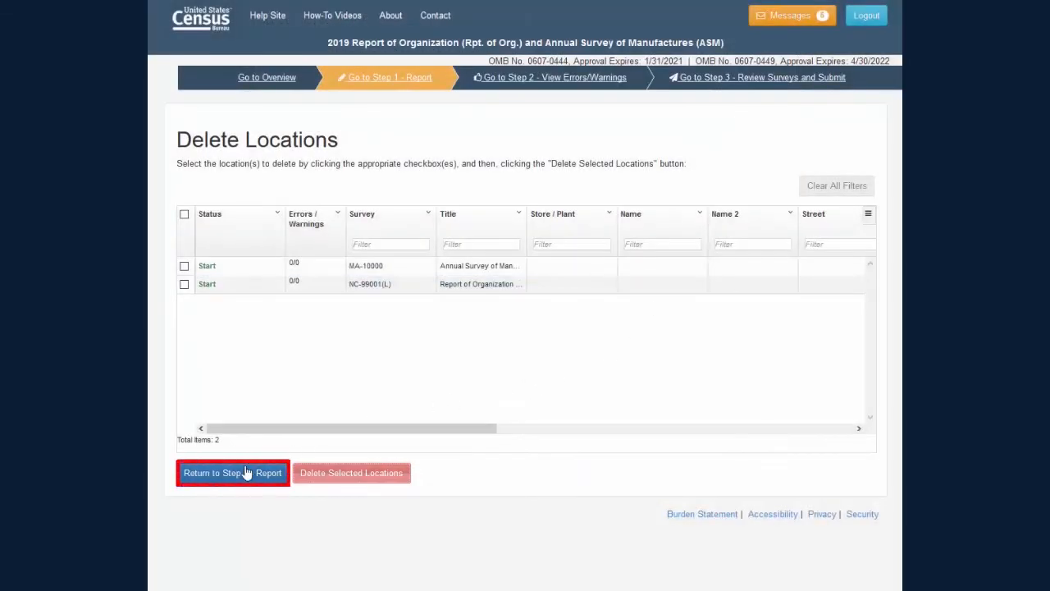
{"action": "left_click", "coordinate": [232, 473]}
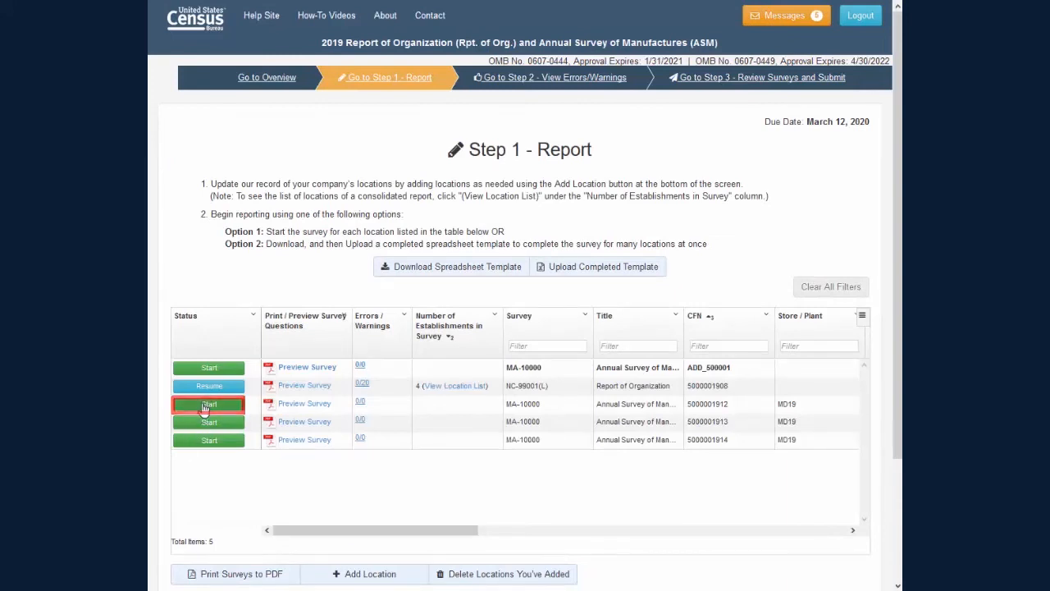
Step: Start the MD19 location's survey and continue to its operational status question
{"action": "left_click", "coordinate": [210, 404]}
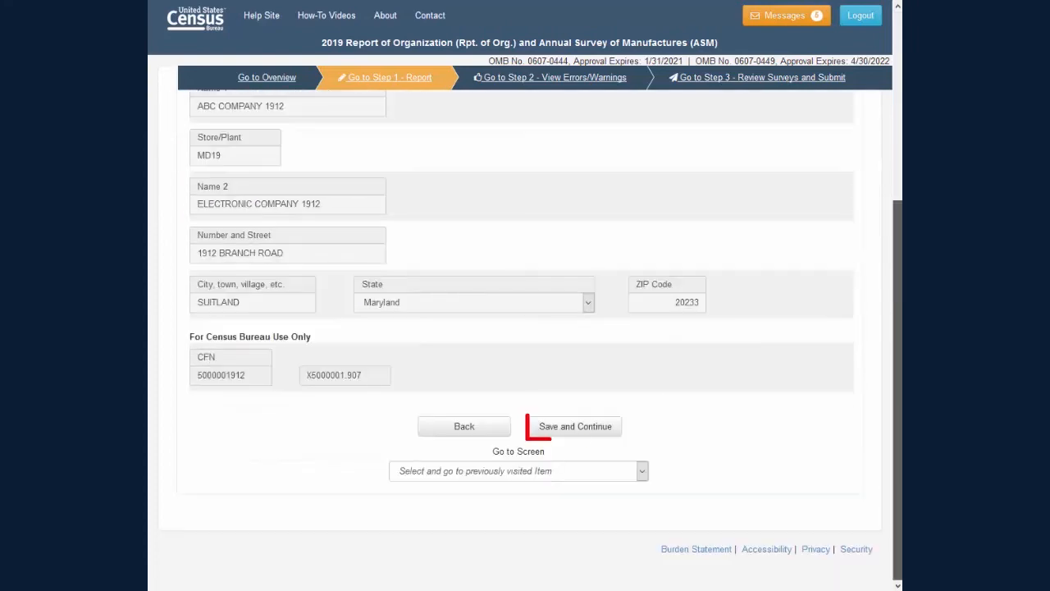
{"action": "left_click", "coordinate": [574, 426]}
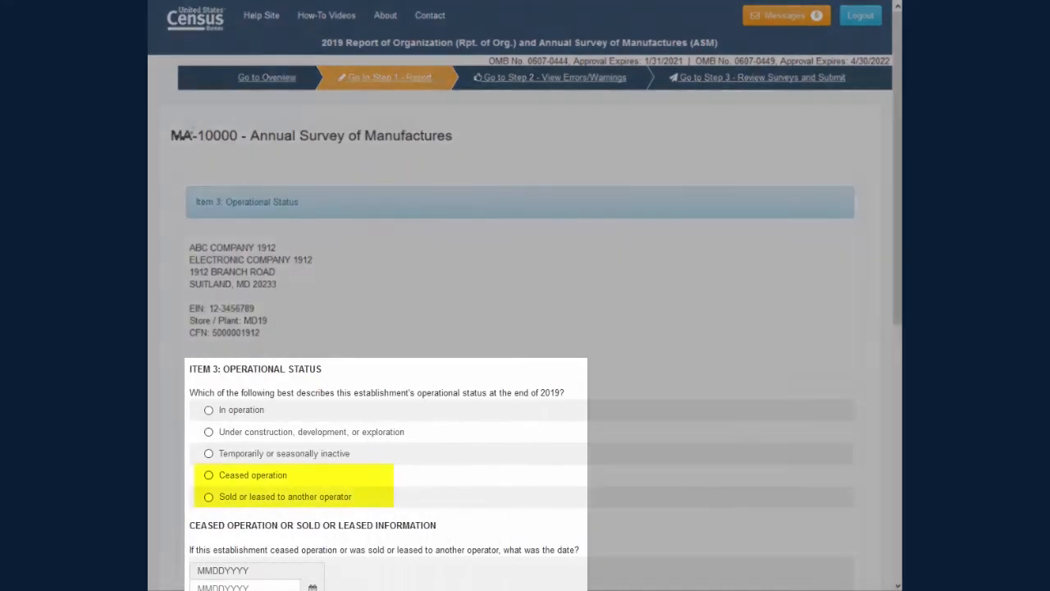